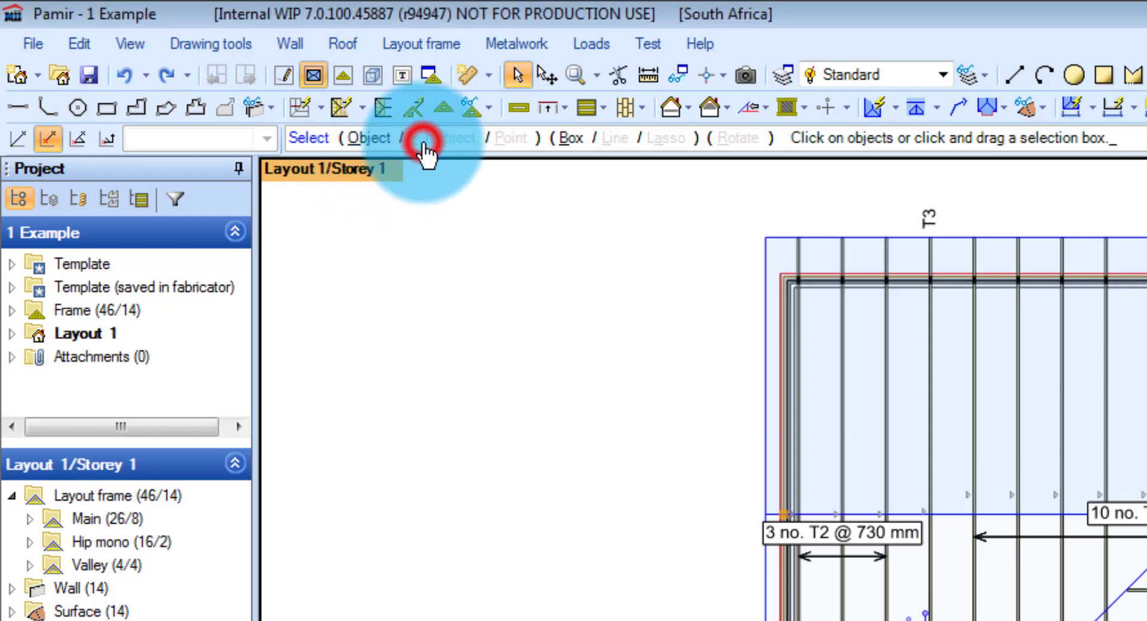
pyautogui.moveTo(519, 150)
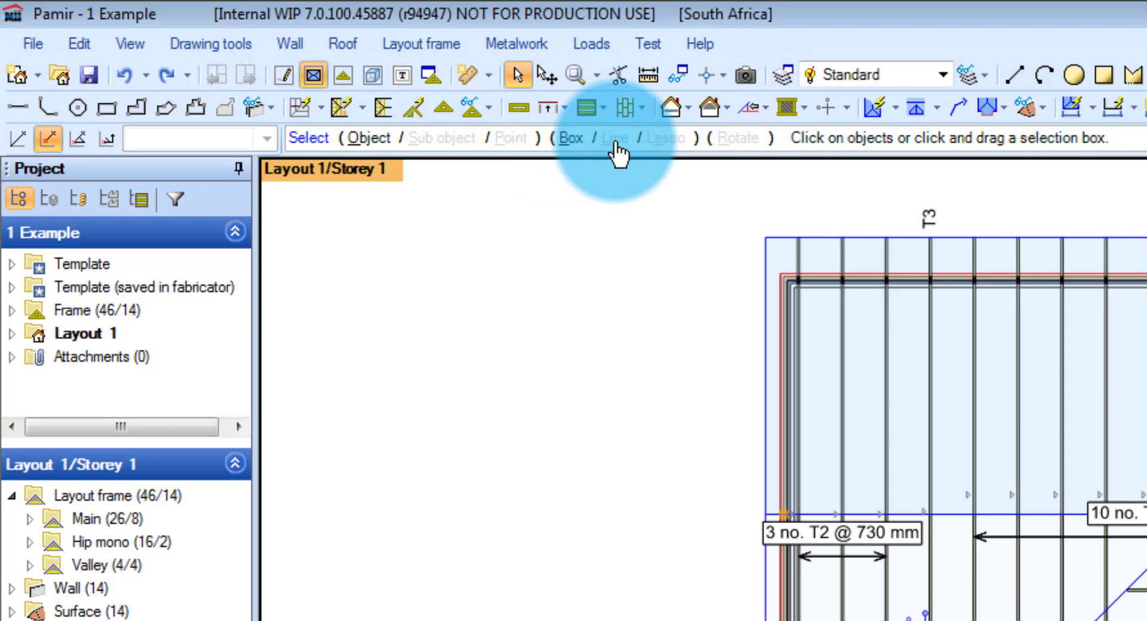
# Step: Switch the Select command to rectangular Box selection of whole objects
pyautogui.click(662, 138)
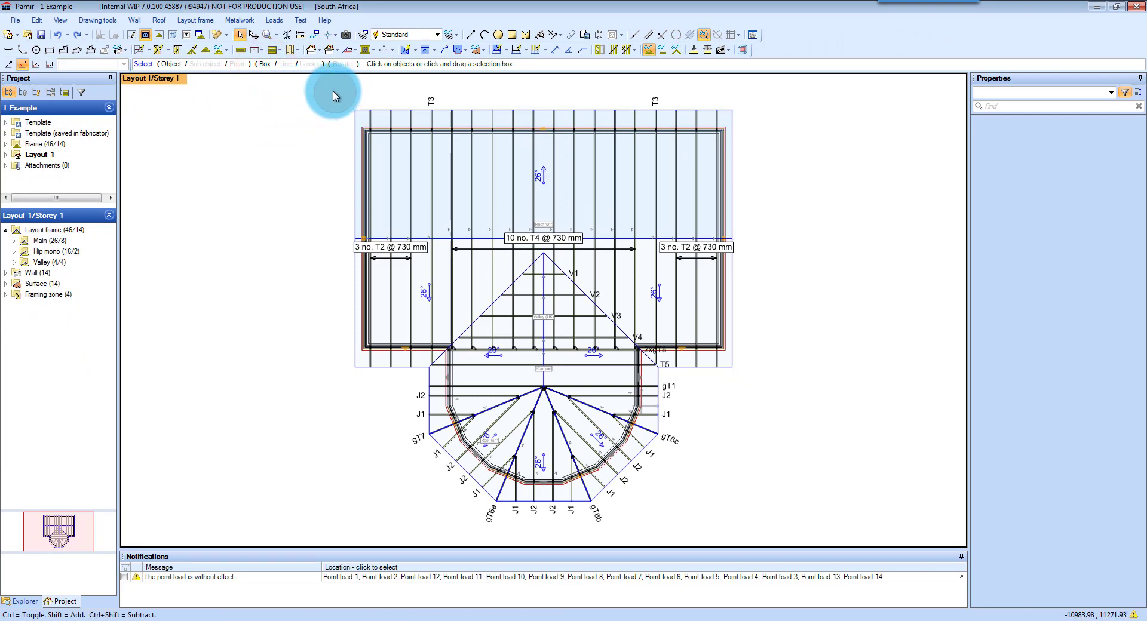
pyautogui.moveTo(402, 76)
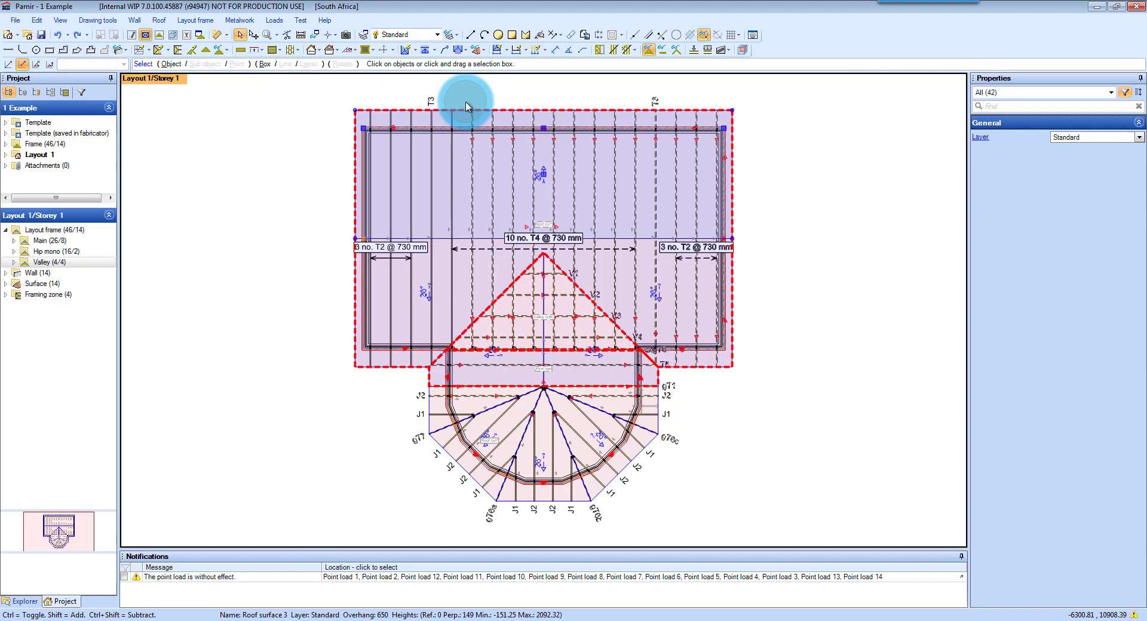
pyautogui.moveTo(783, 296)
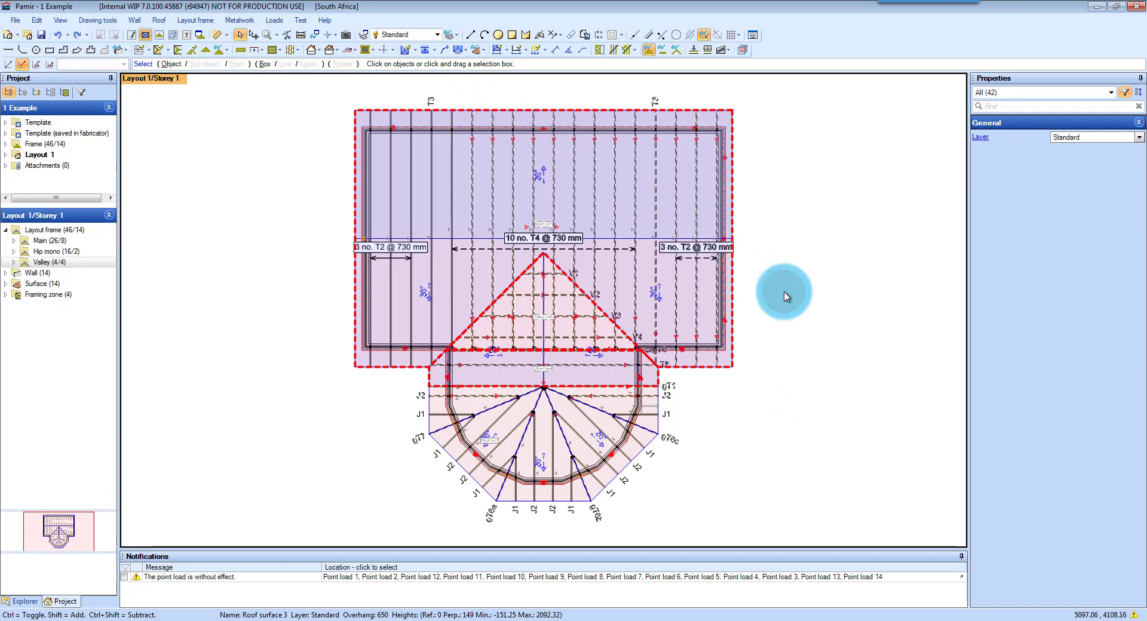
# Step: Clear the box selection of the 42 roof objects
pyautogui.click(282, 59)
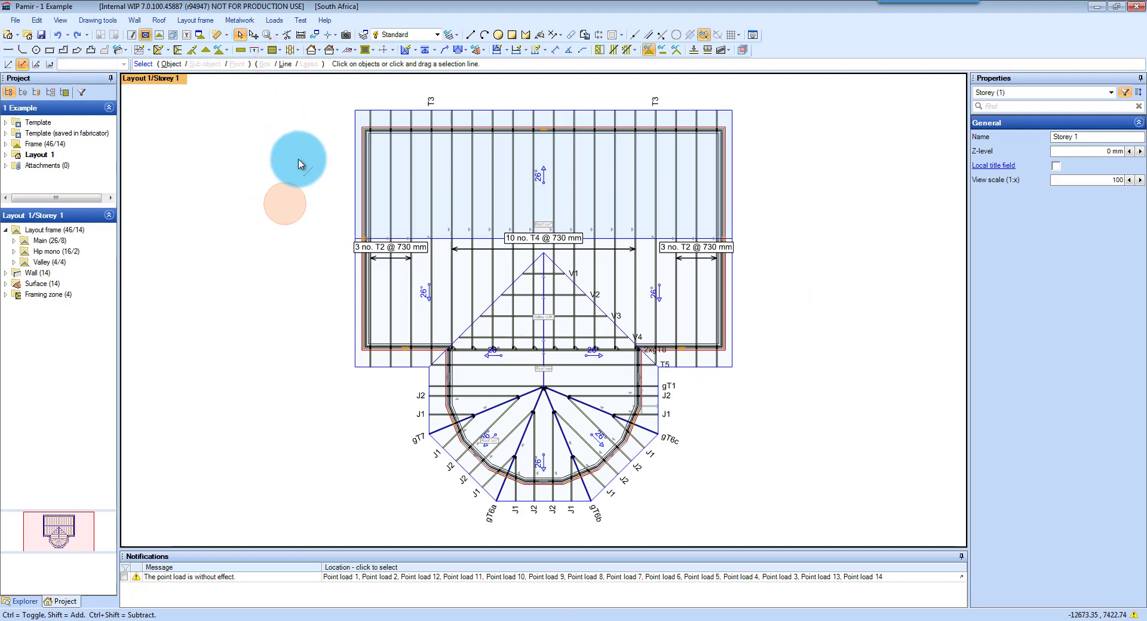
# Step: Draw a selection line across the top trusses, selecting the 19 roof objects it crosses
pyautogui.click(356, 111)
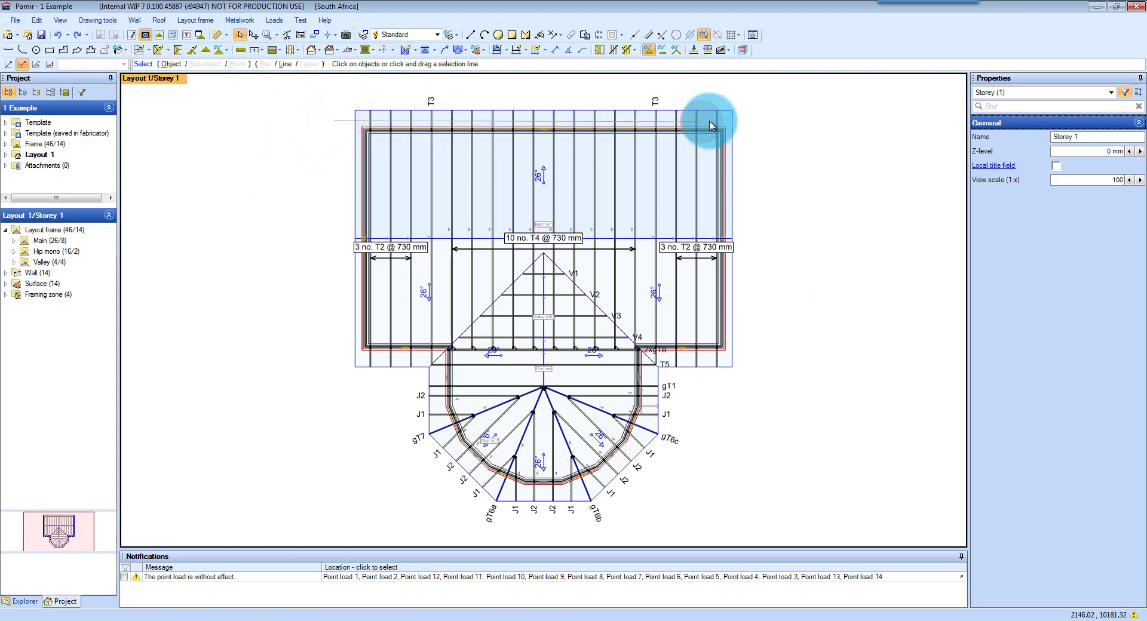
pyautogui.click(709, 124)
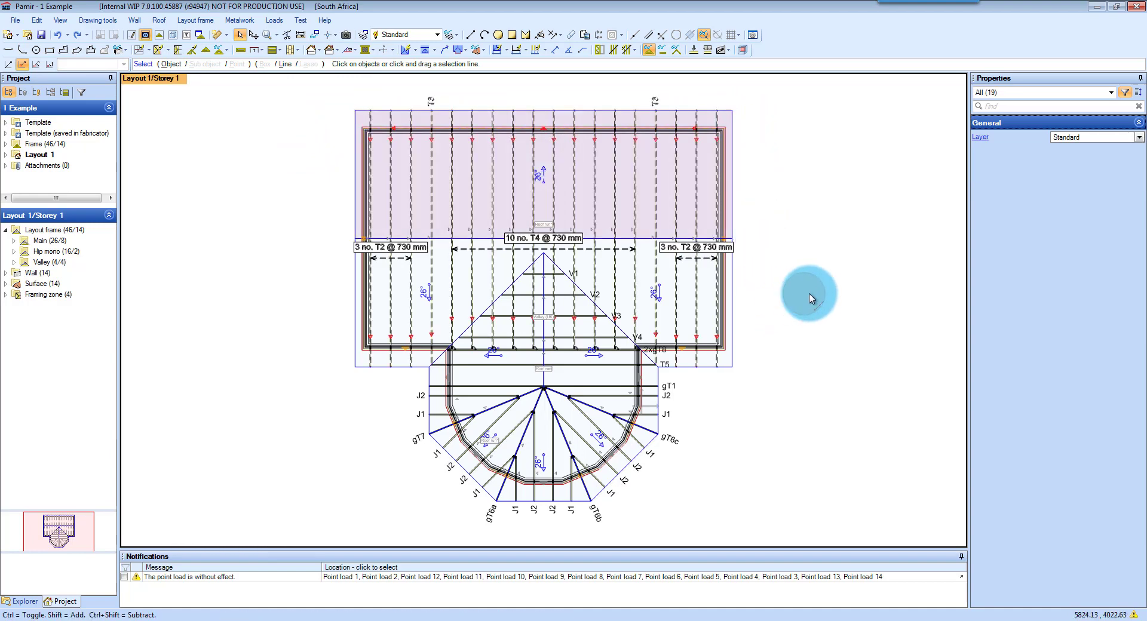
pyautogui.click(543, 187)
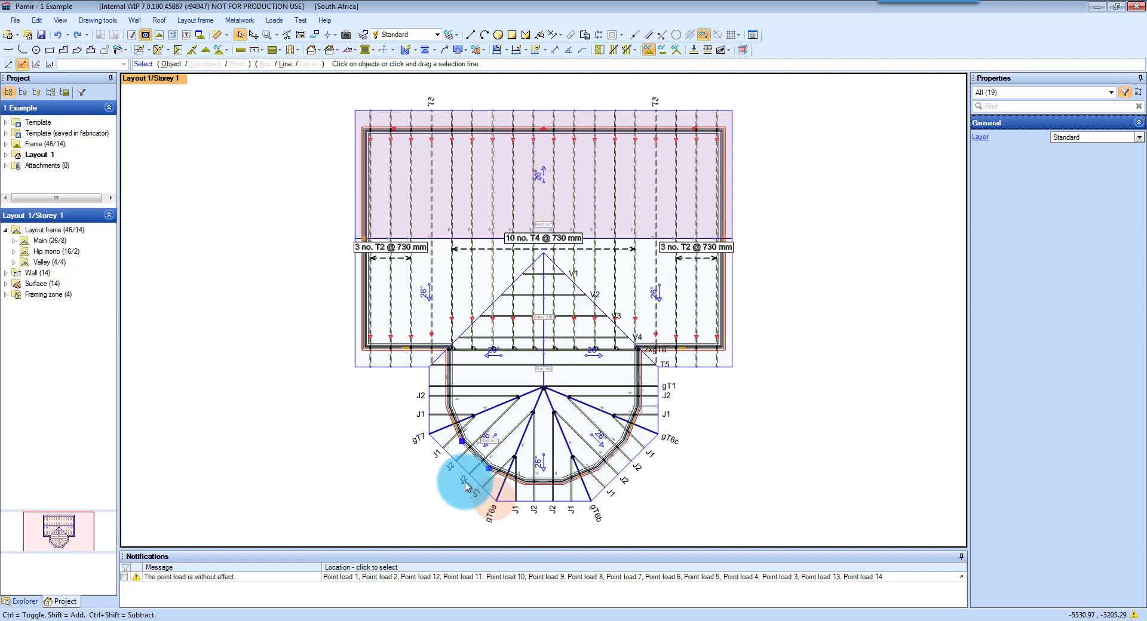
pyautogui.moveTo(389, 424)
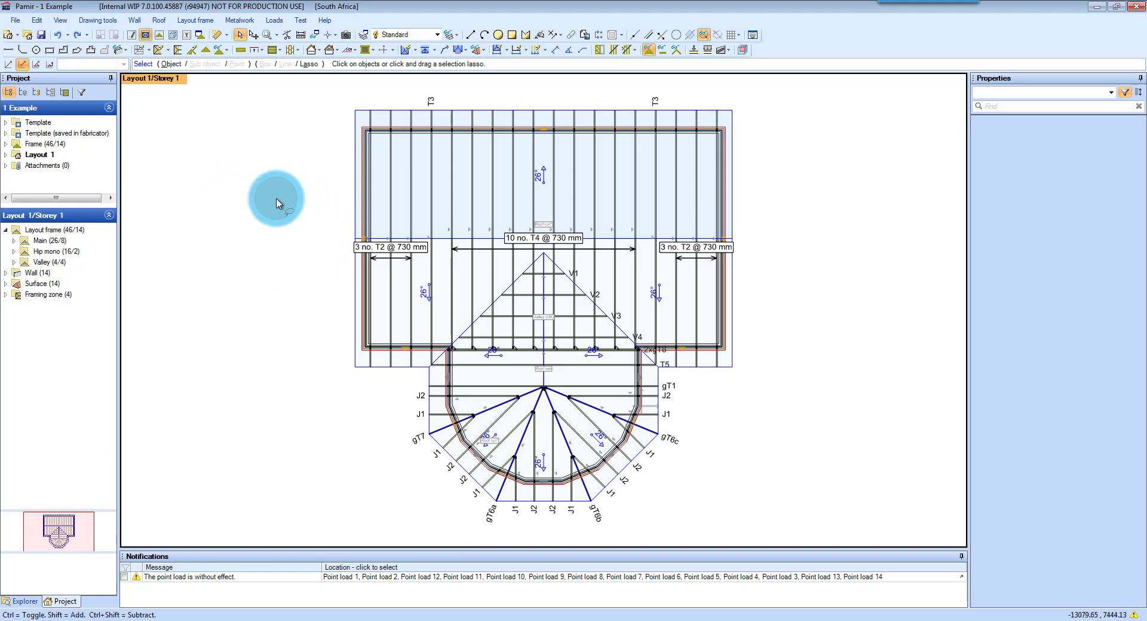
pyautogui.moveTo(478, 89)
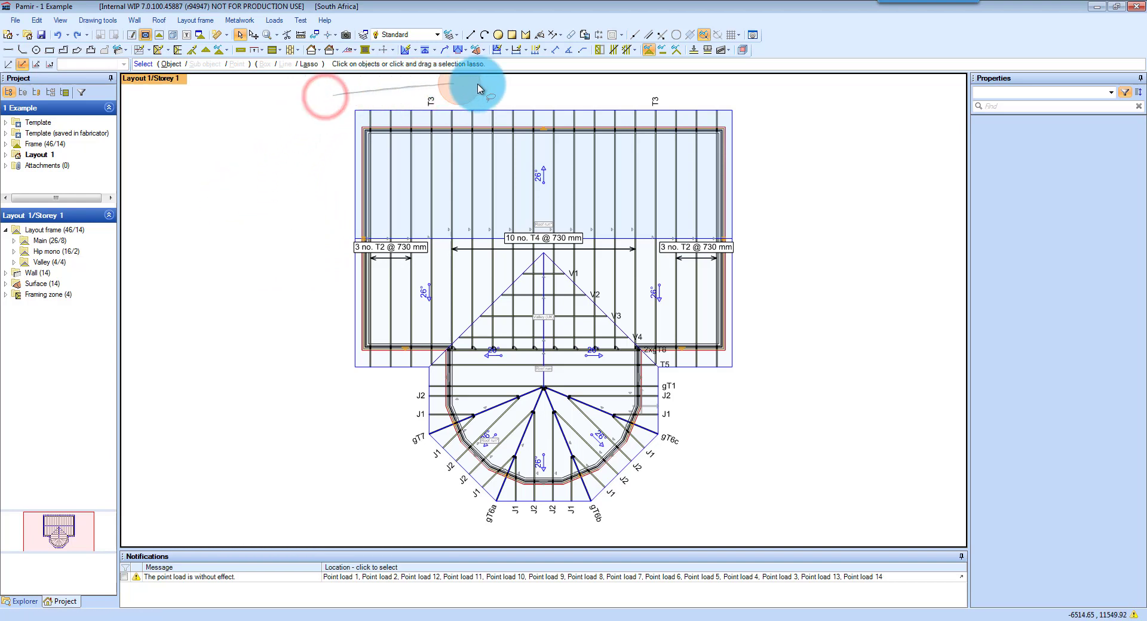
pyautogui.moveTo(479, 87); pyautogui.dragTo(765, 313)
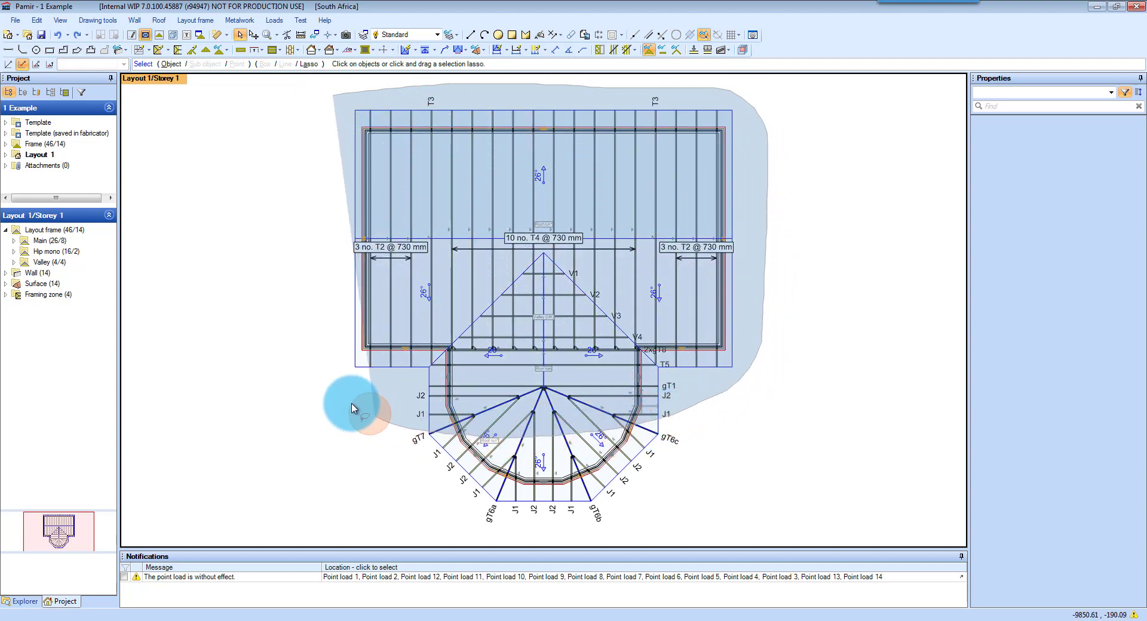
pyautogui.moveTo(320, 129)
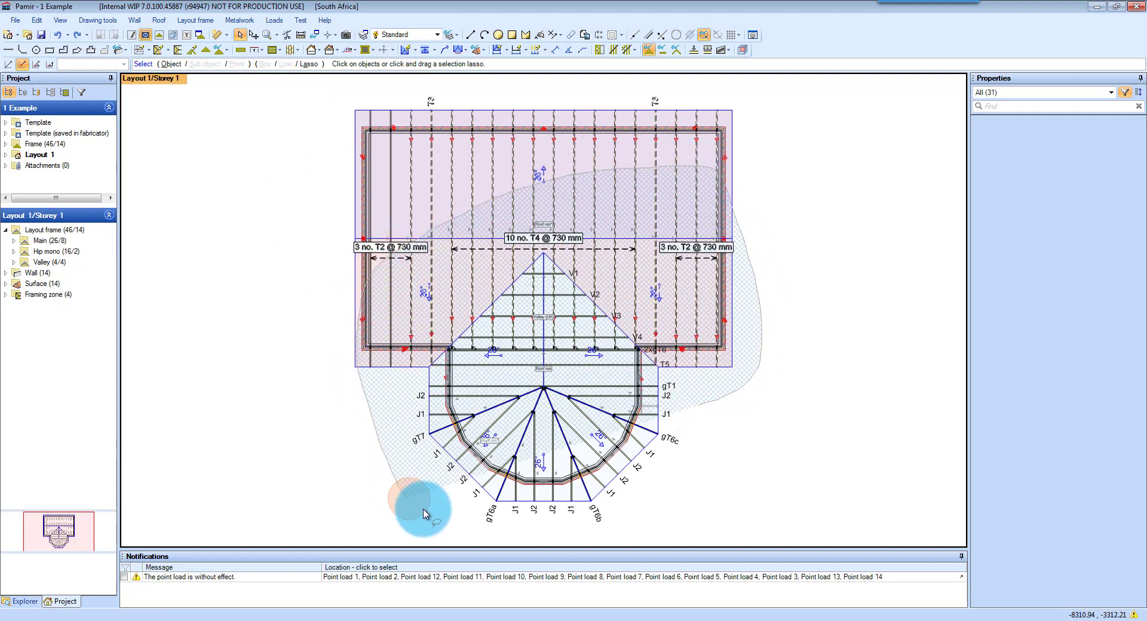
pyautogui.moveTo(742, 414)
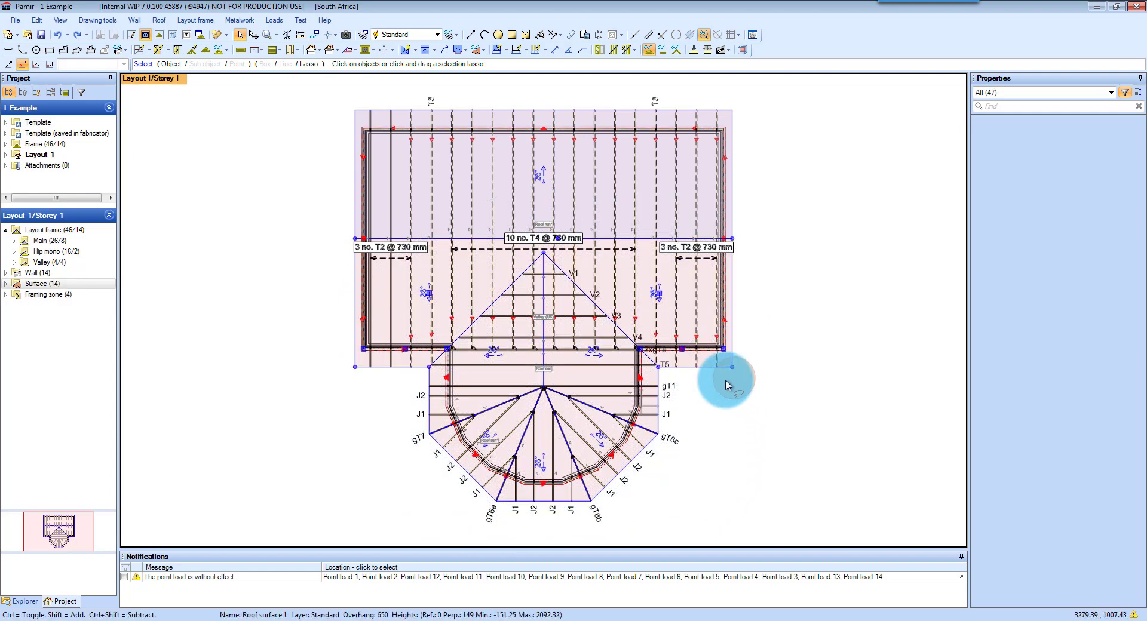
pyautogui.click(729, 386)
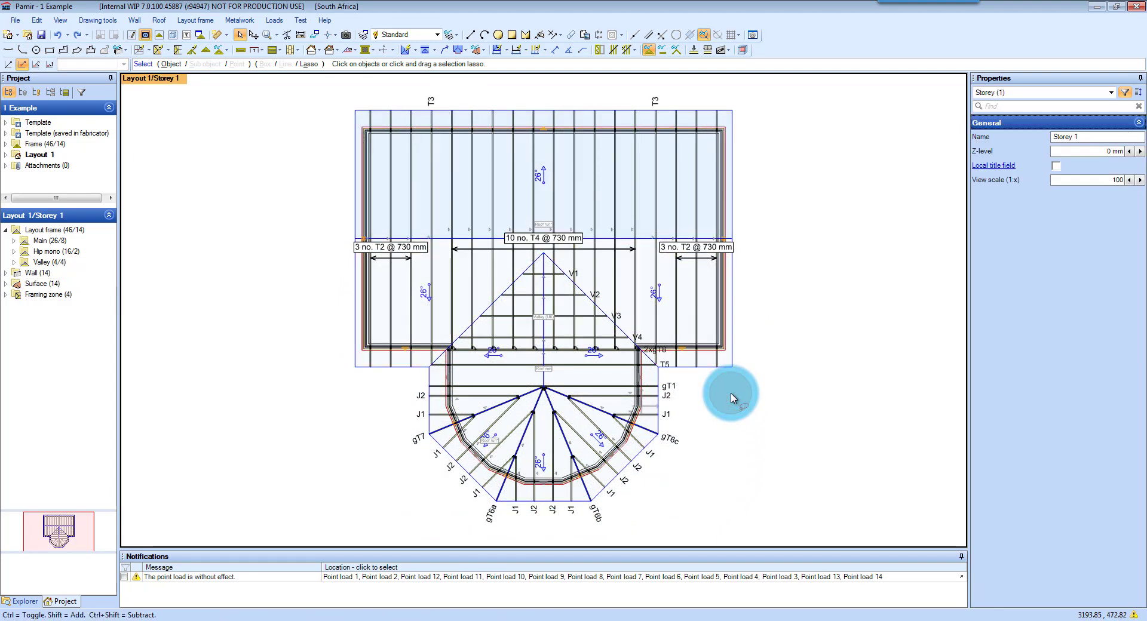
pyautogui.moveTo(254, 299)
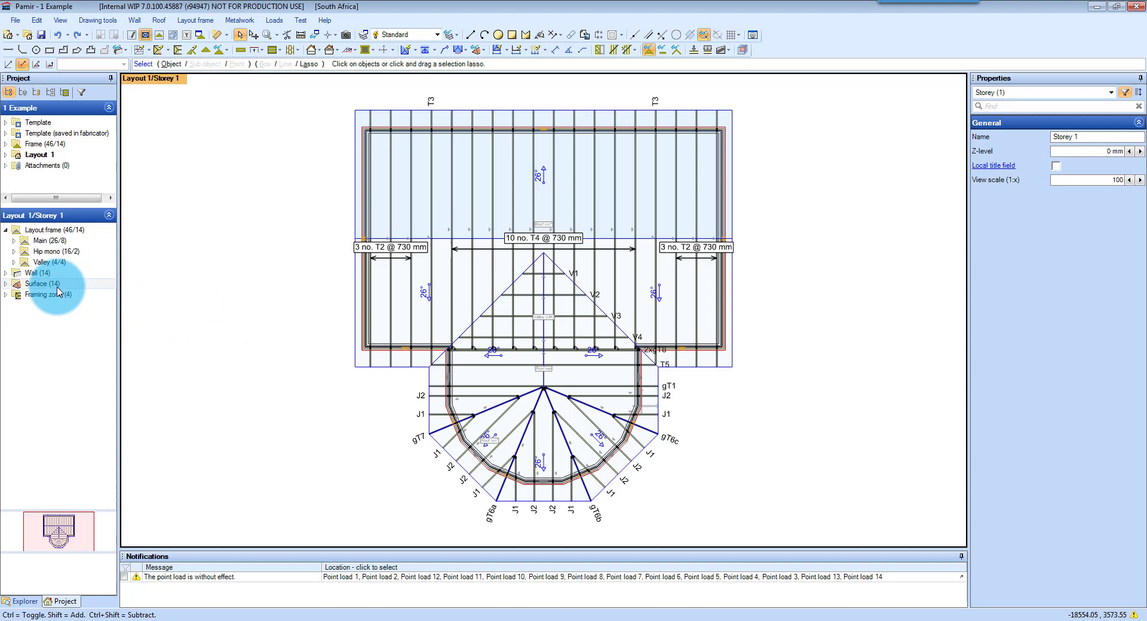
# Step: Select the Surface (14), Layout frame (46/14) and Wall (14) groups in turn from the Storey 1 tree
pyautogui.click(42, 285)
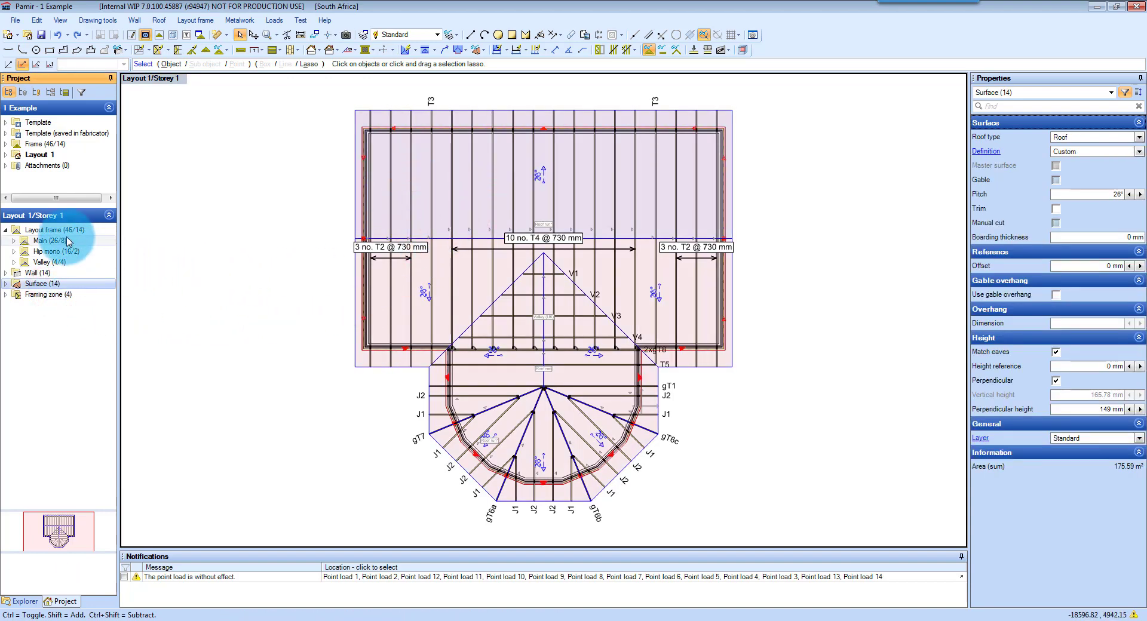
pyautogui.click(53, 230)
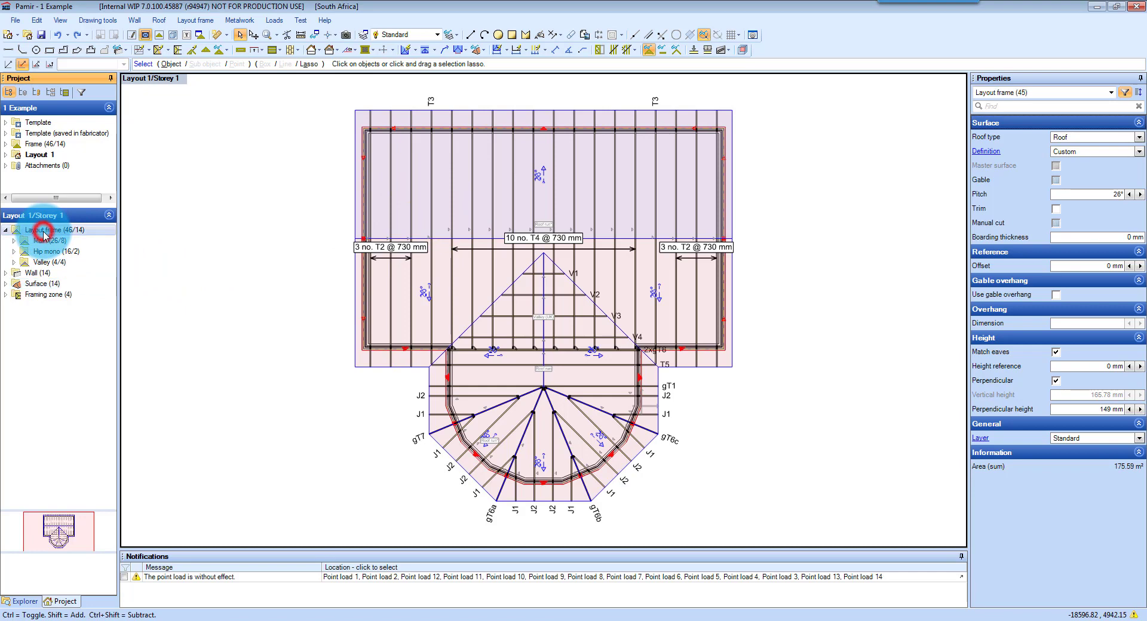
pyautogui.click(465, 373)
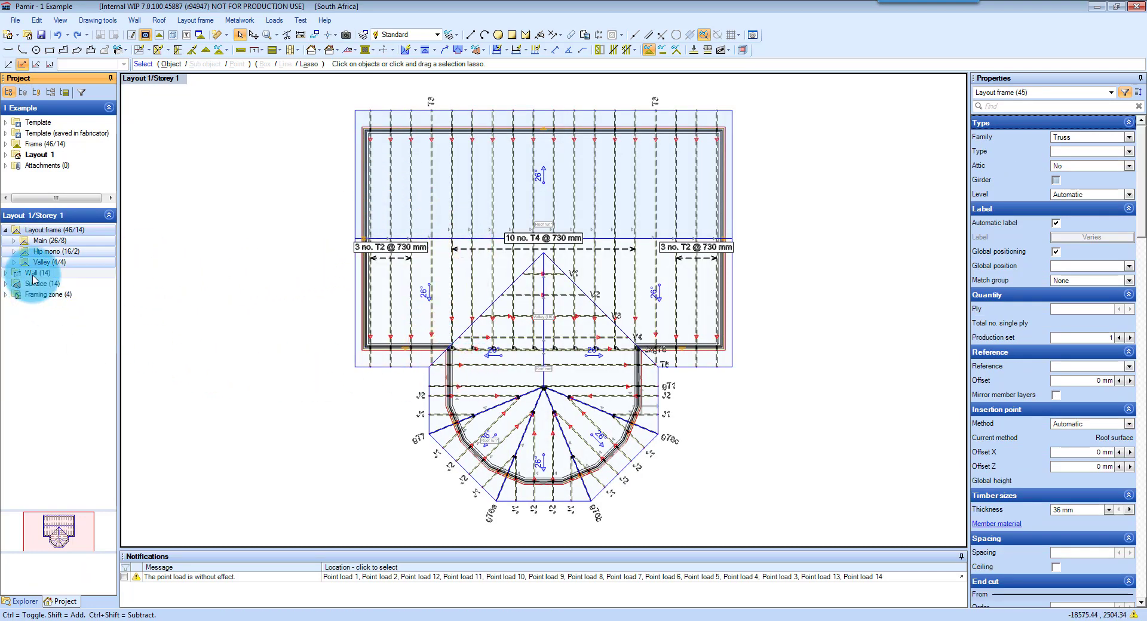
pyautogui.click(34, 272)
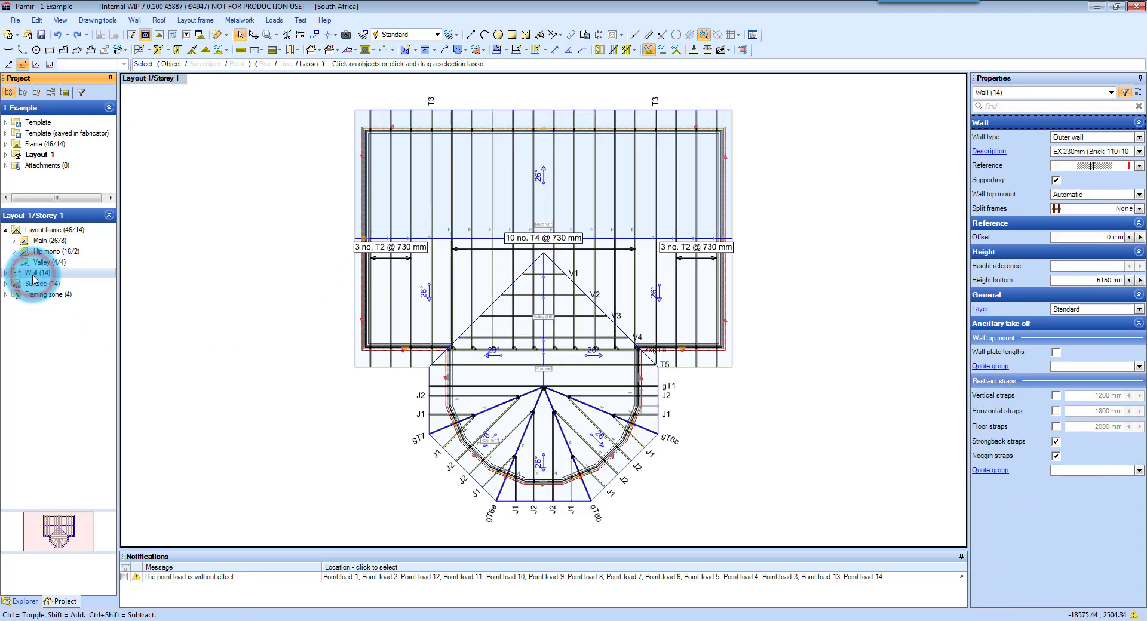